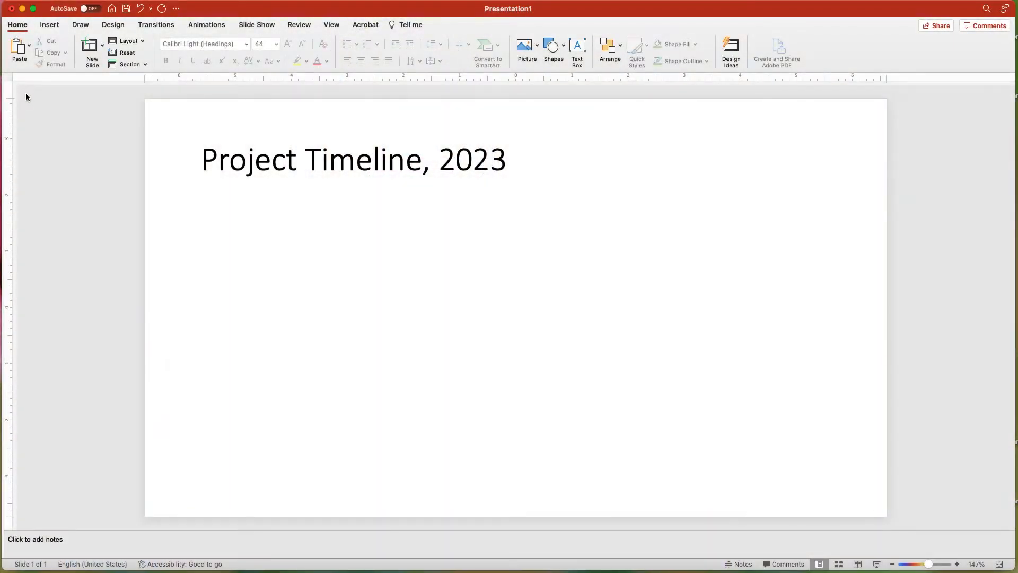
- Apply the Title Only layout and Century Gothic fonts, and turn on gridlines and guides
left_click(129, 41)
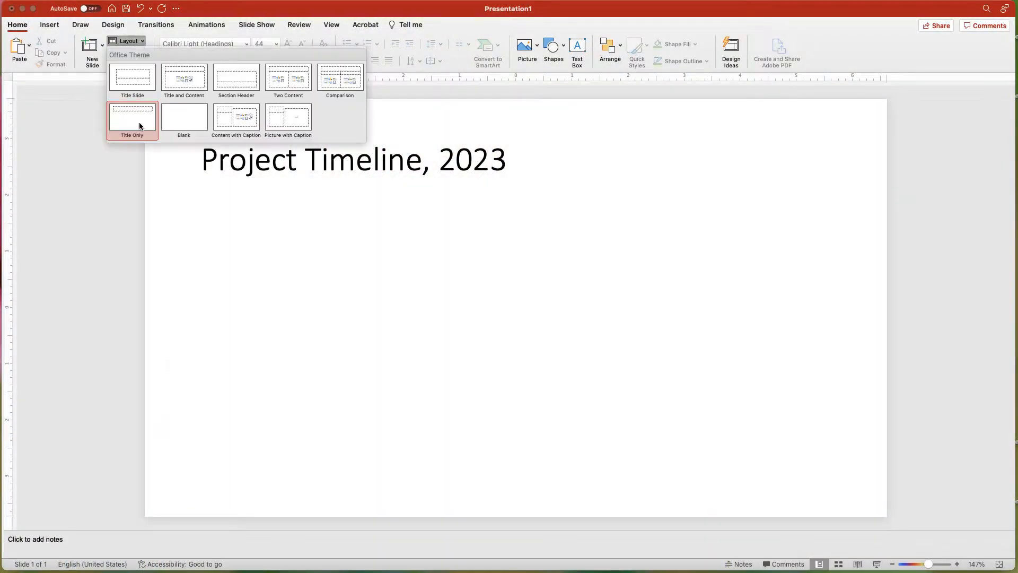
left_click(113, 25)
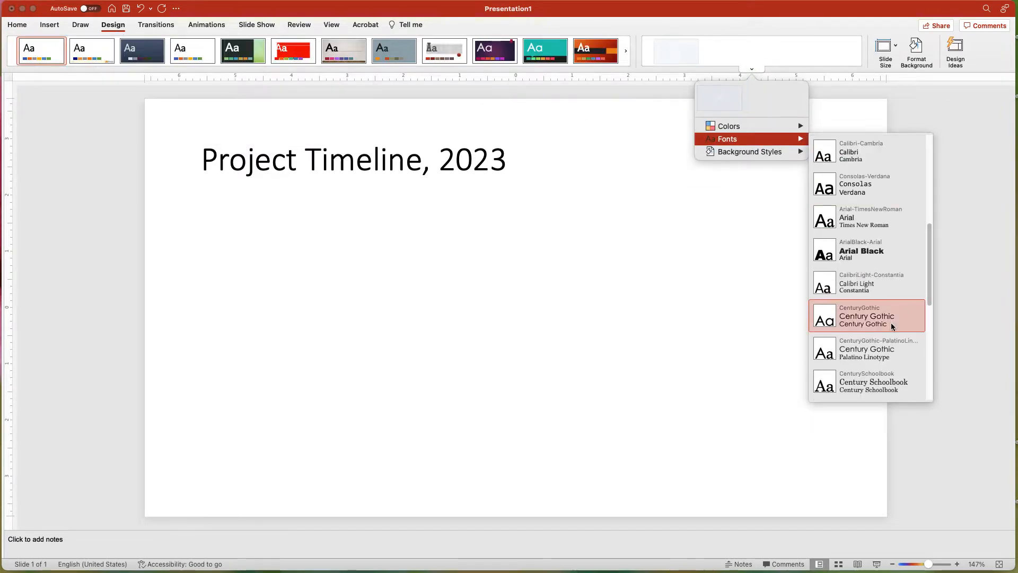
left_click(866, 316)
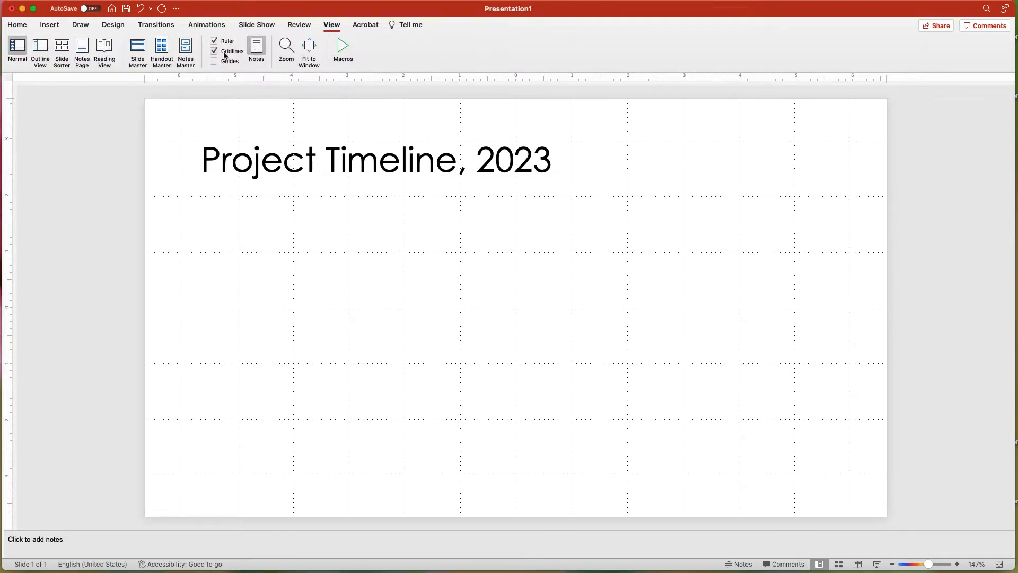
left_click(17, 25)
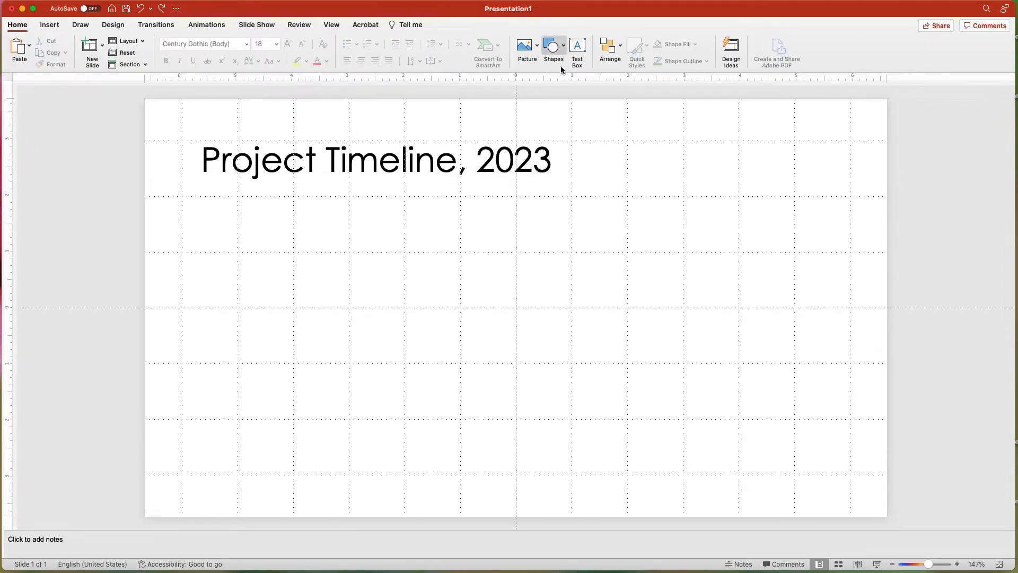
- Draw a solid blue teardrop with a white circle and insert a sized 'rocket' icon
left_click(552, 49)
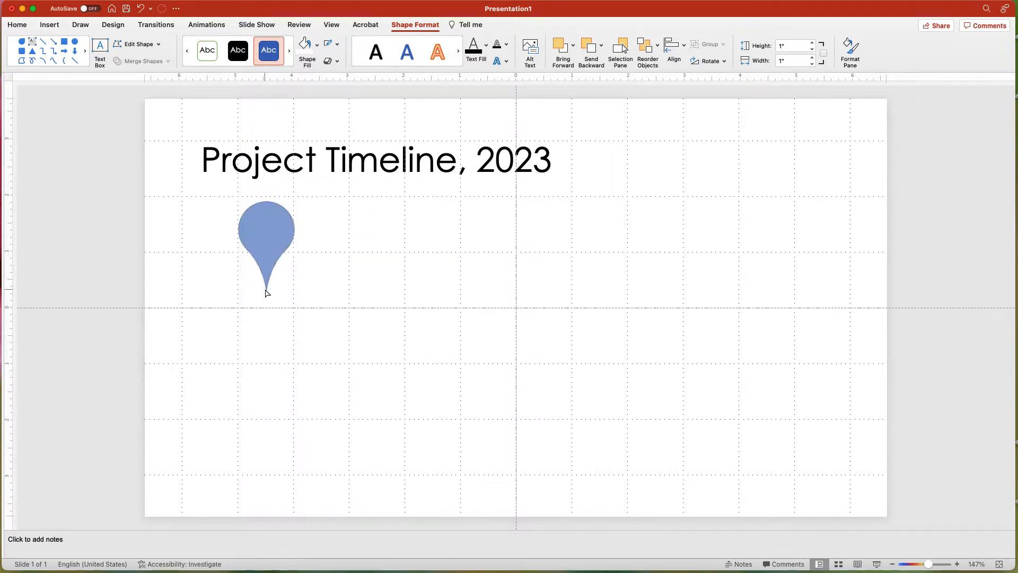
left_click(266, 247)
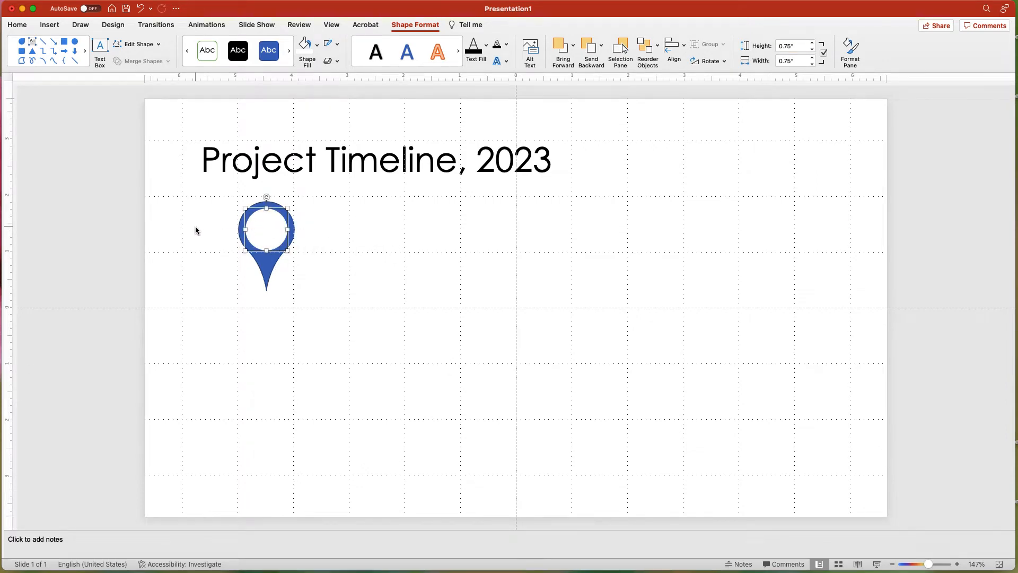
type("rocket")
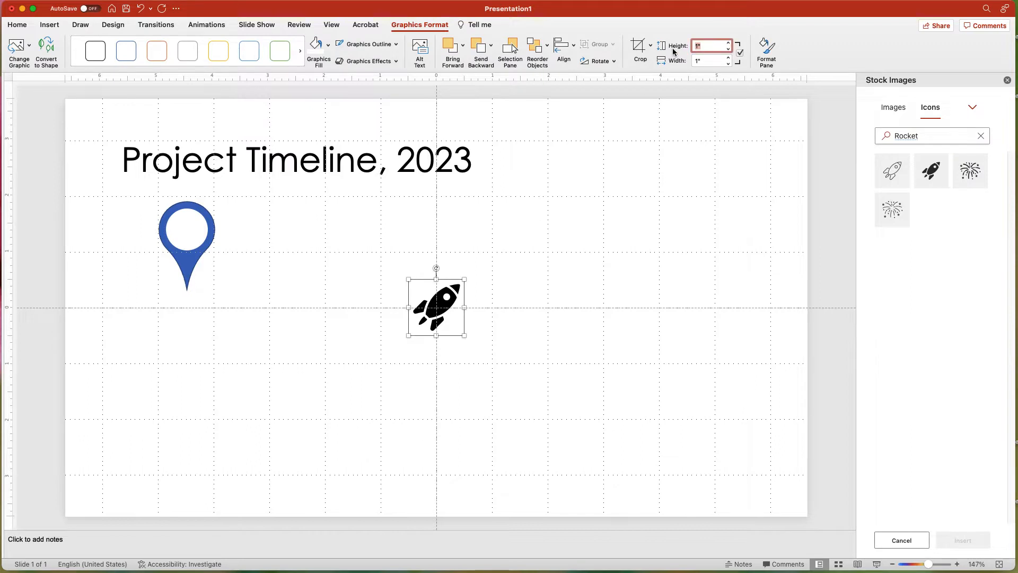
left_click(314, 45)
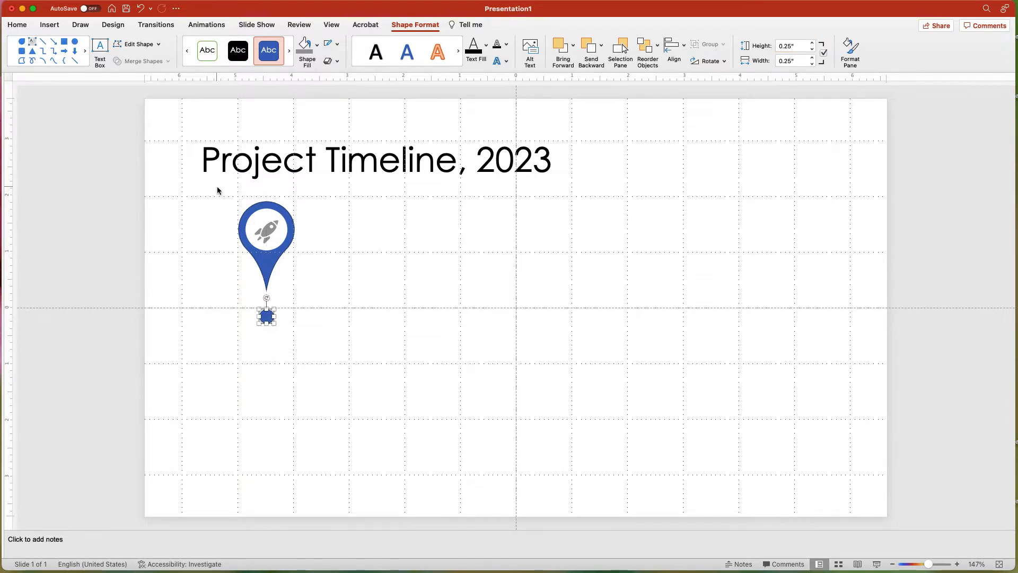
- Centre the small dot horizontally beneath the rocket marker using Align Center
left_click(266, 228)
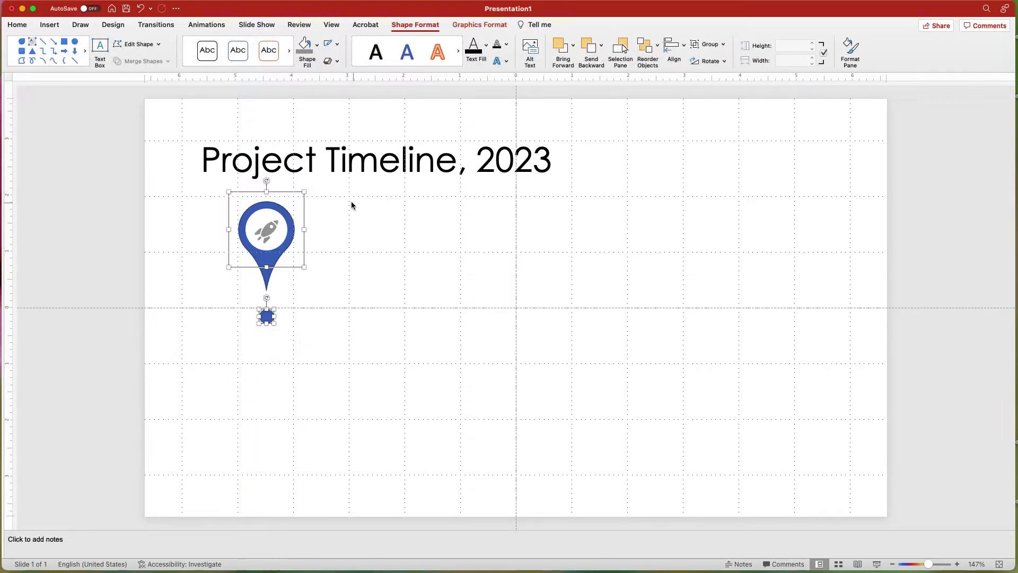
left_click(672, 49)
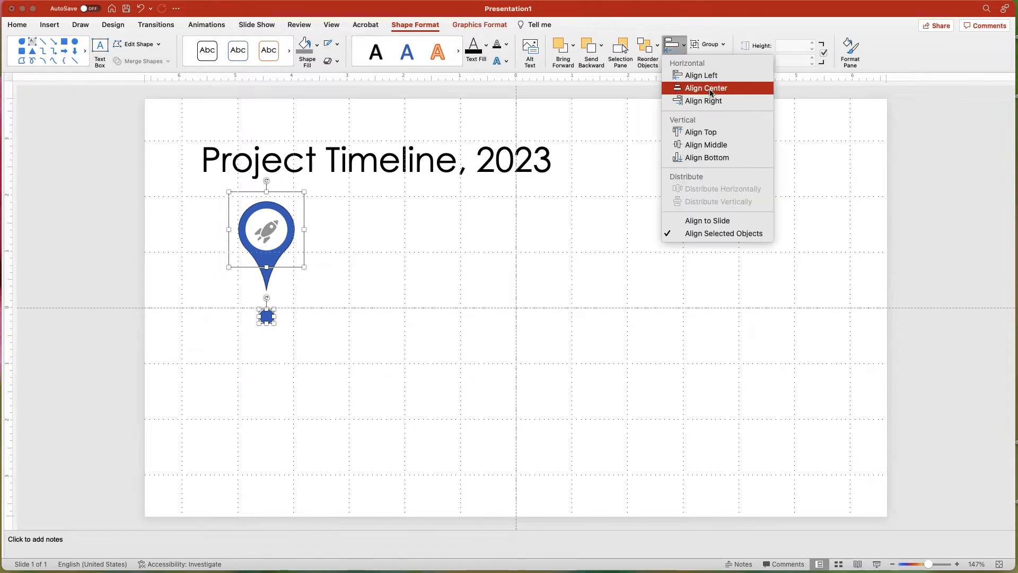
left_click(706, 87)
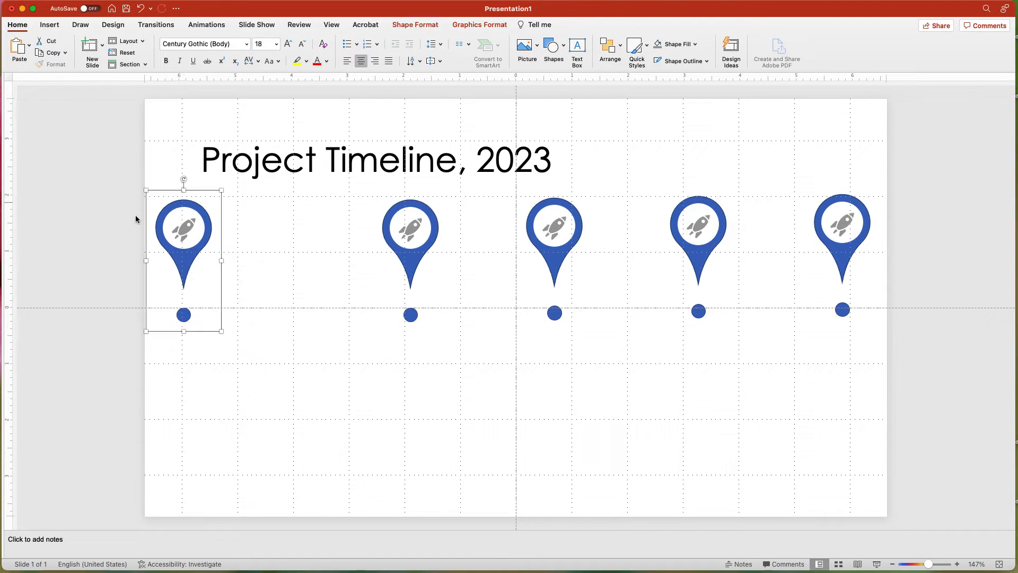
- Select all five markers and distribute them evenly across the slide
left_click(130, 358)
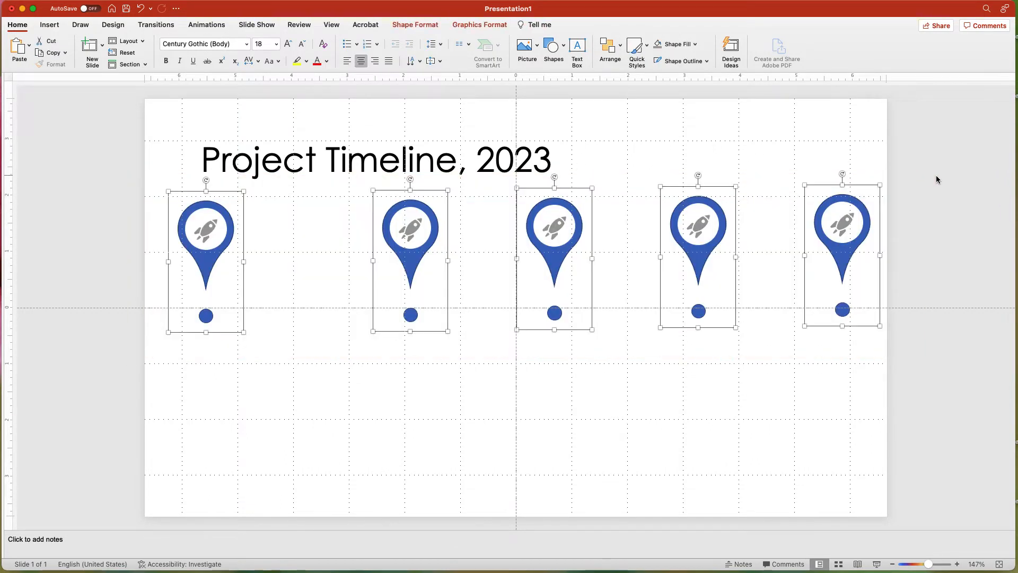
left_click(673, 49)
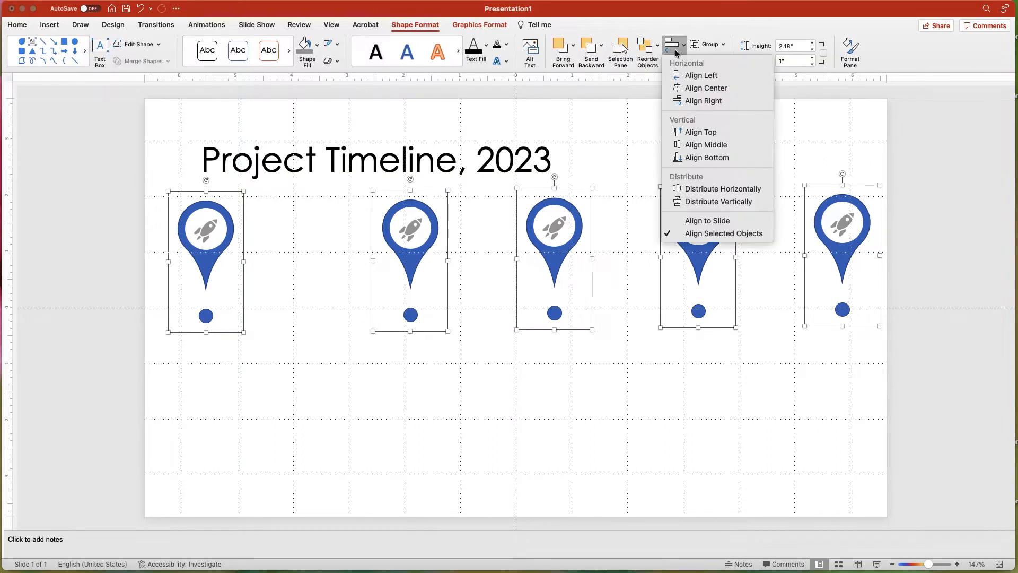
left_click(722, 188)
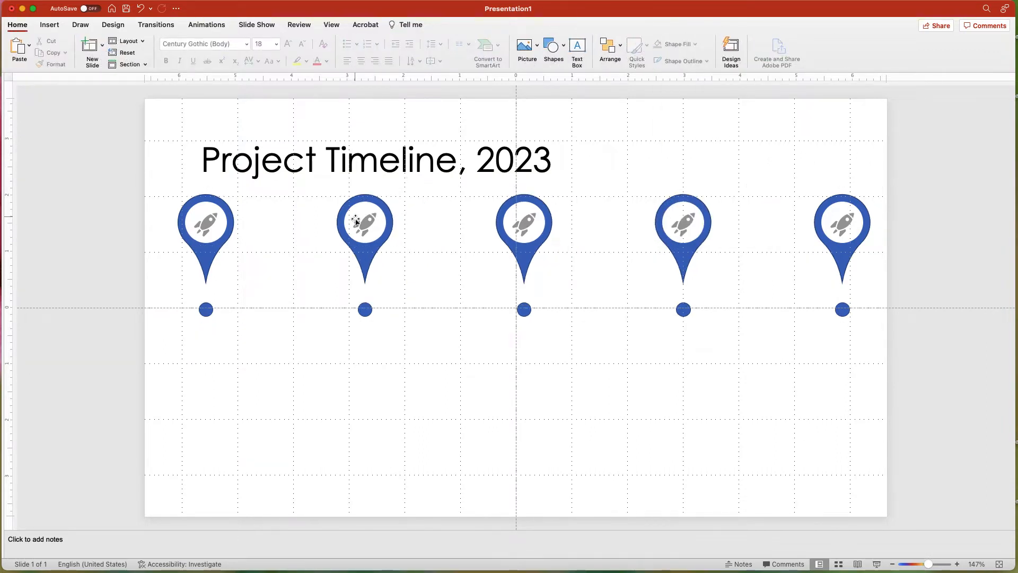
- Replace the second marker's rocket with a different icon via Change Graphic
left_click(365, 222)
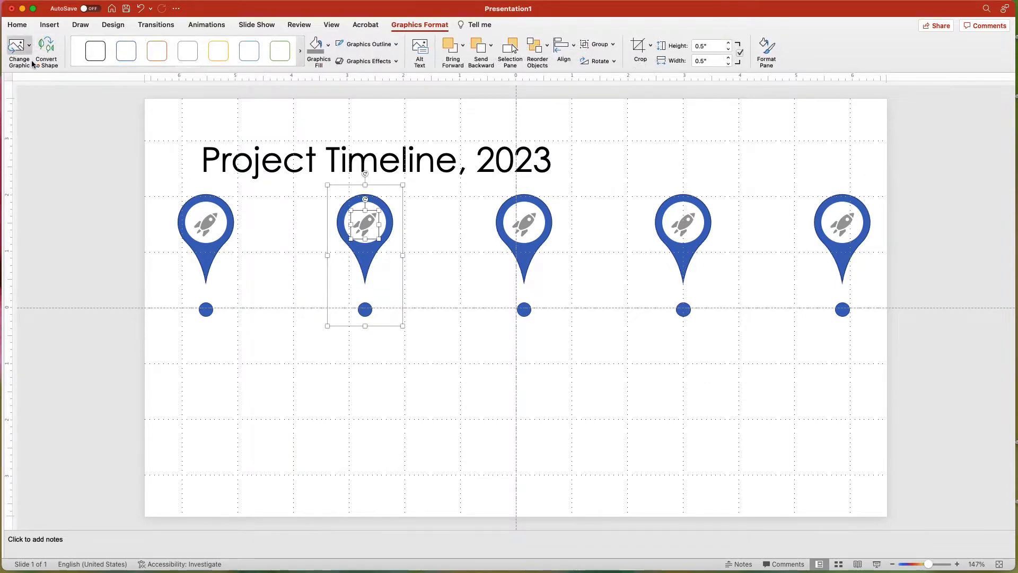
left_click(19, 52)
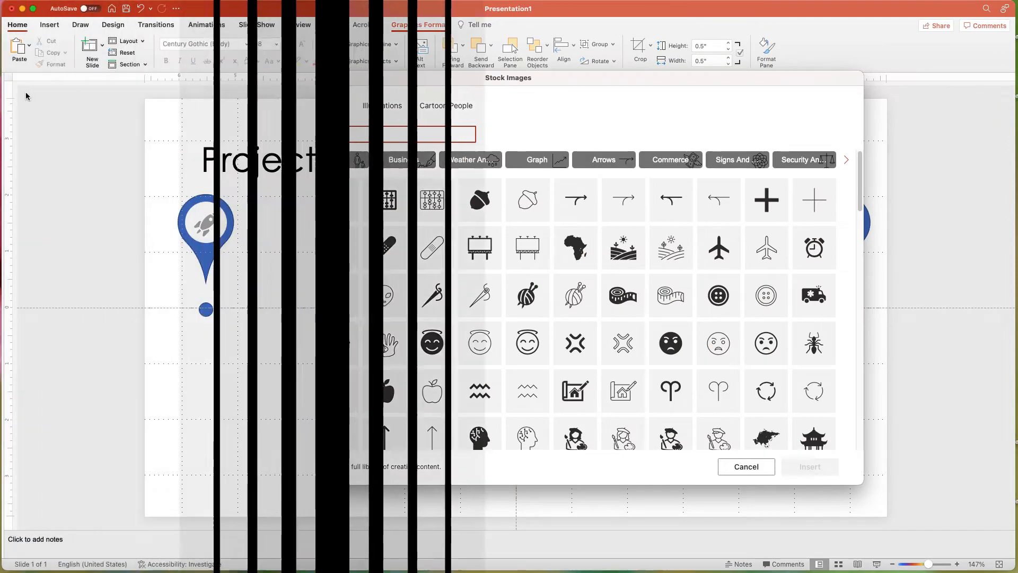
left_click(745, 466)
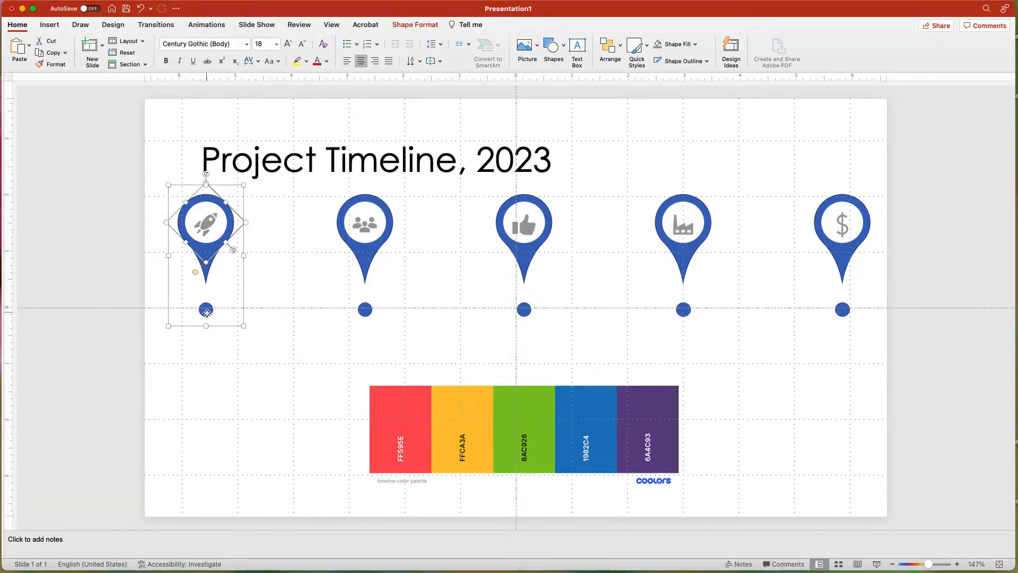
- Fill the markers with eyedropper-sampled palette colours, red through purple
left_click(206, 310)
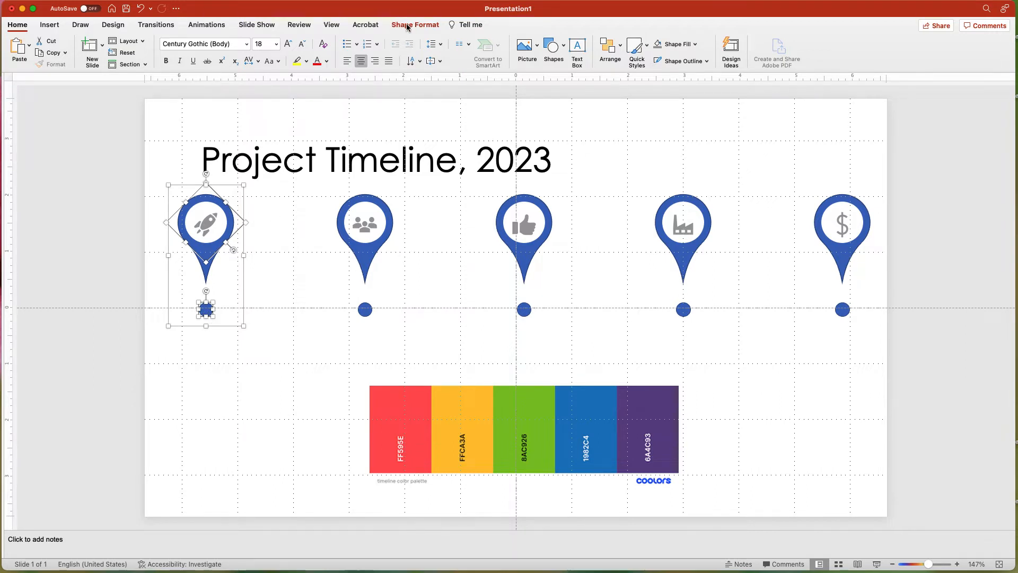
left_click(305, 50)
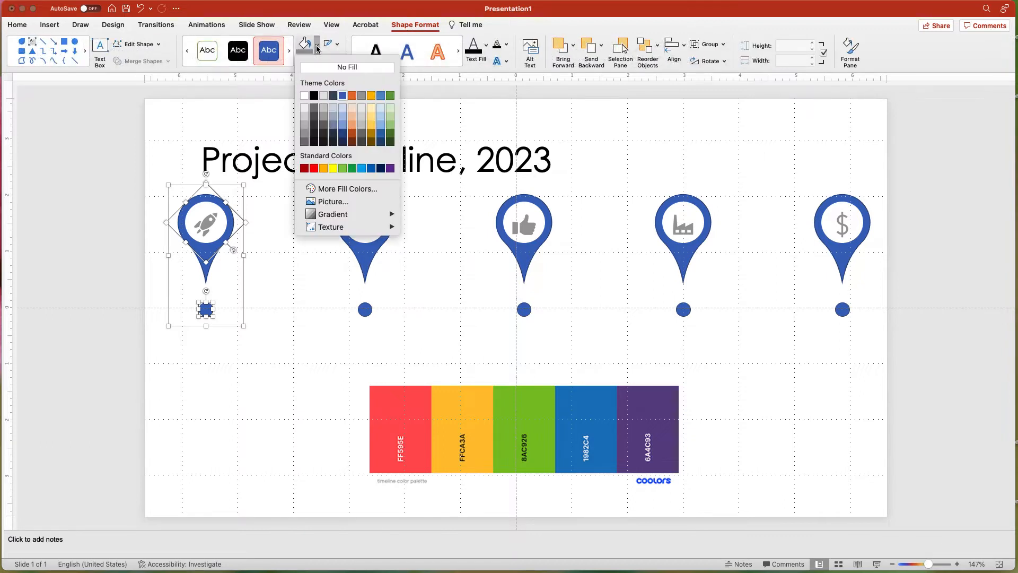
left_click(347, 188)
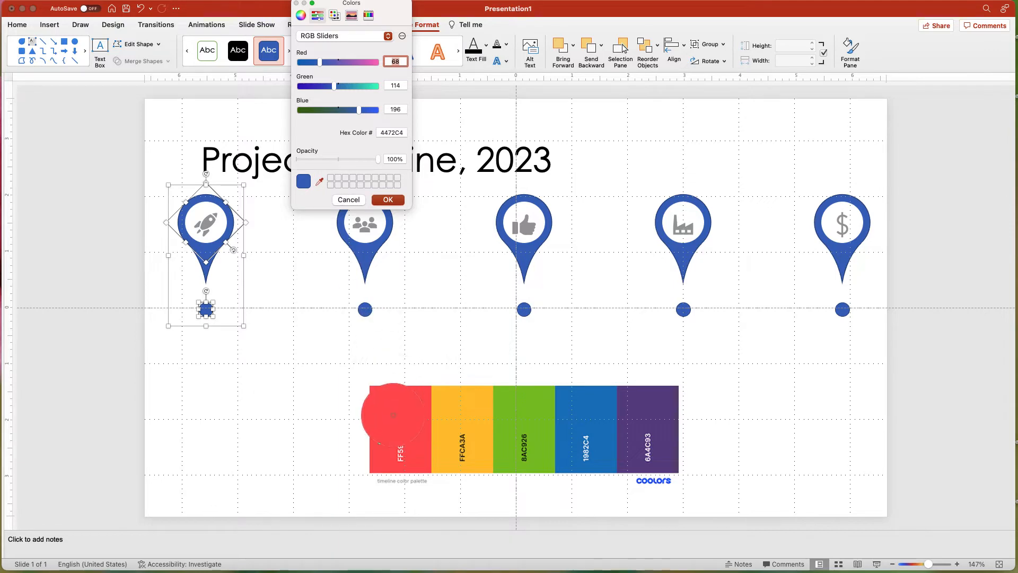
left_click(387, 199)
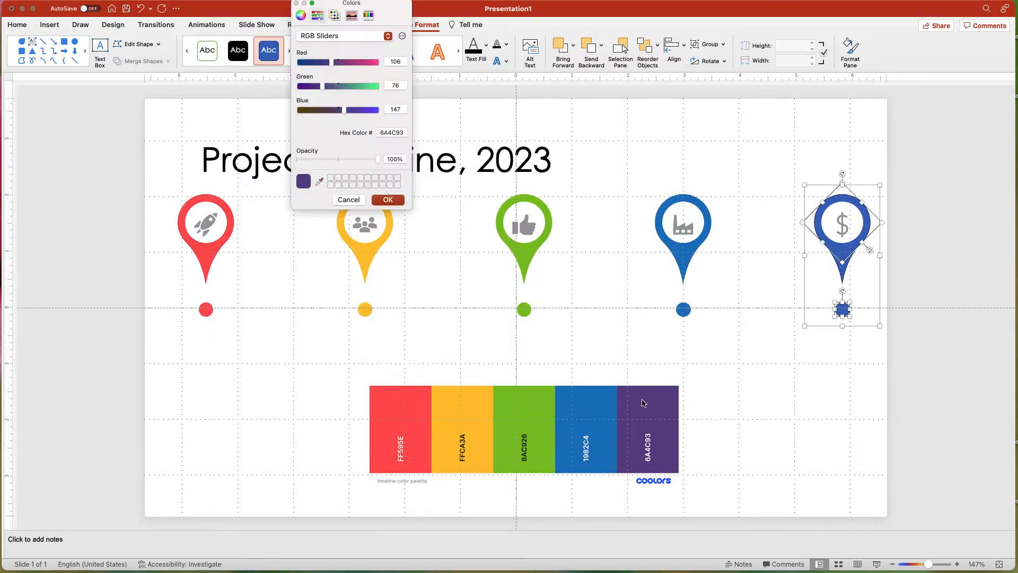
left_click(387, 199)
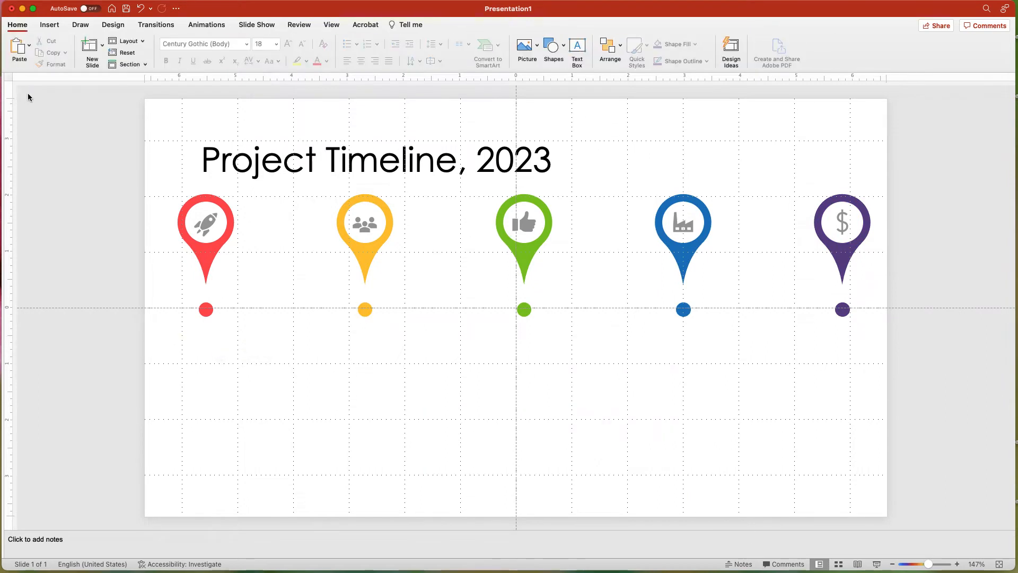
- Draw a straight line under the dots and give it a thick grey outline
left_click(553, 51)
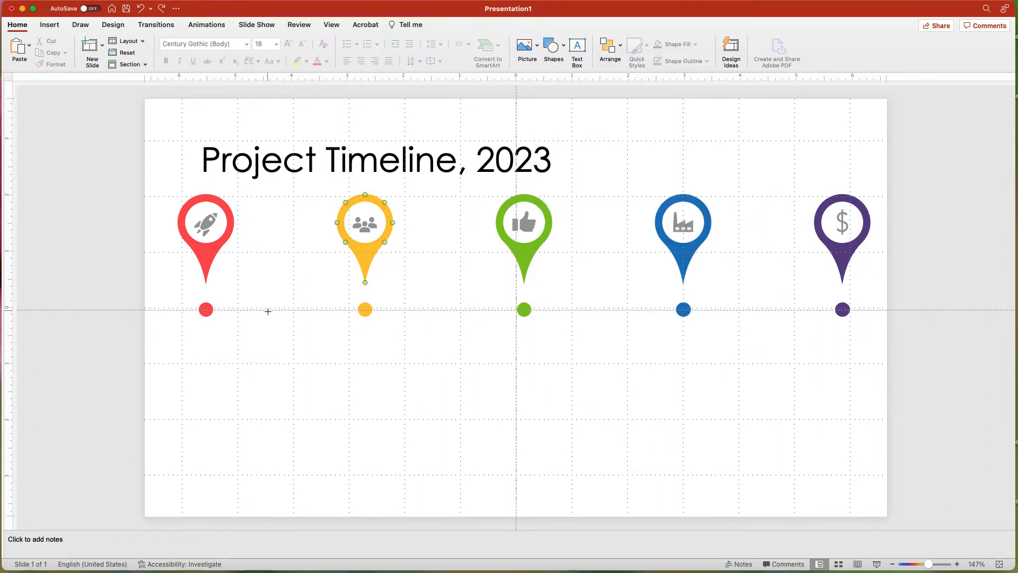
mouse_move(144, 335)
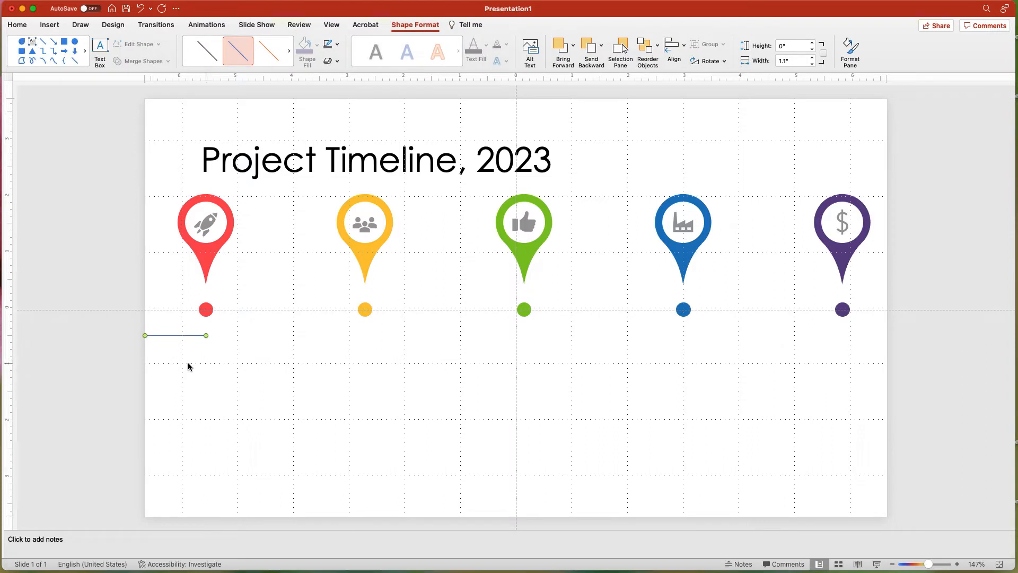
left_click(329, 44)
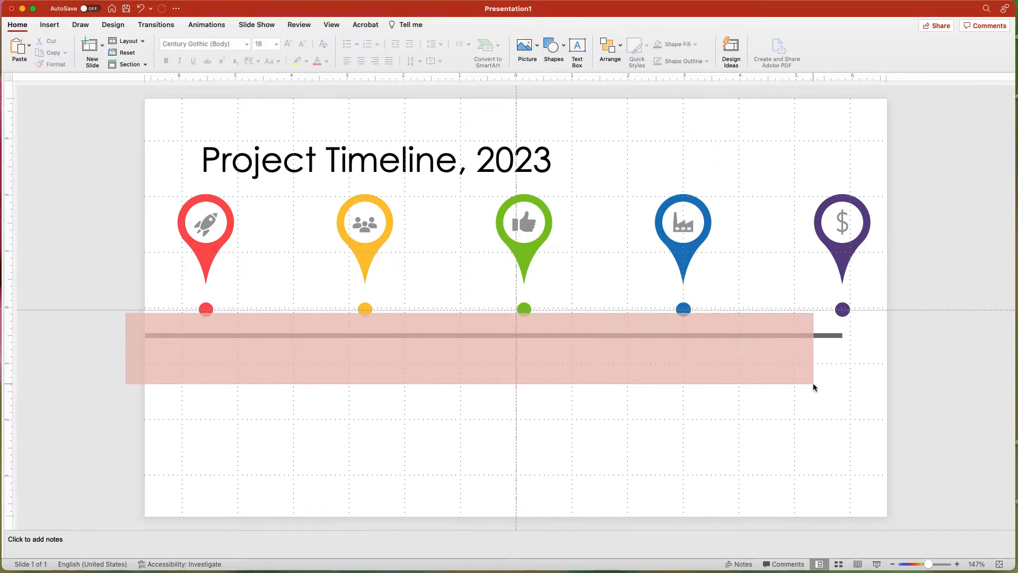
- Select the timeline bar and dots and apply Align Middle
left_click(455, 335)
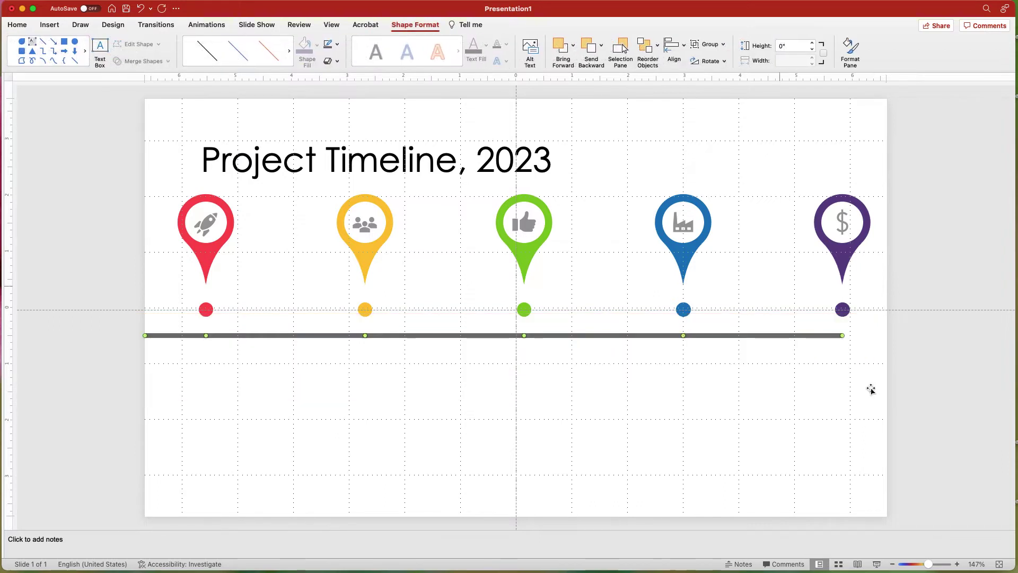
left_click(673, 52)
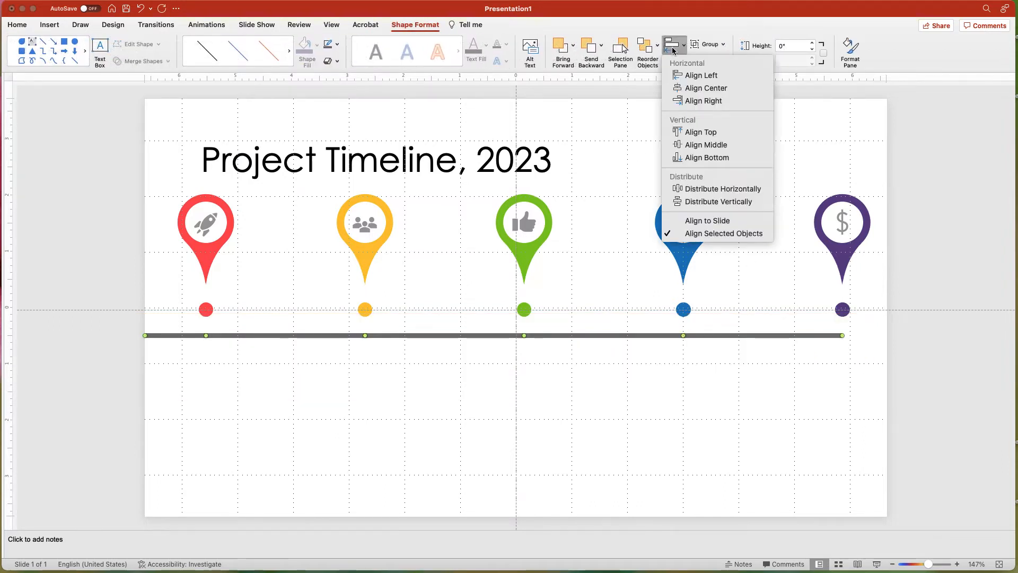
left_click(706, 145)
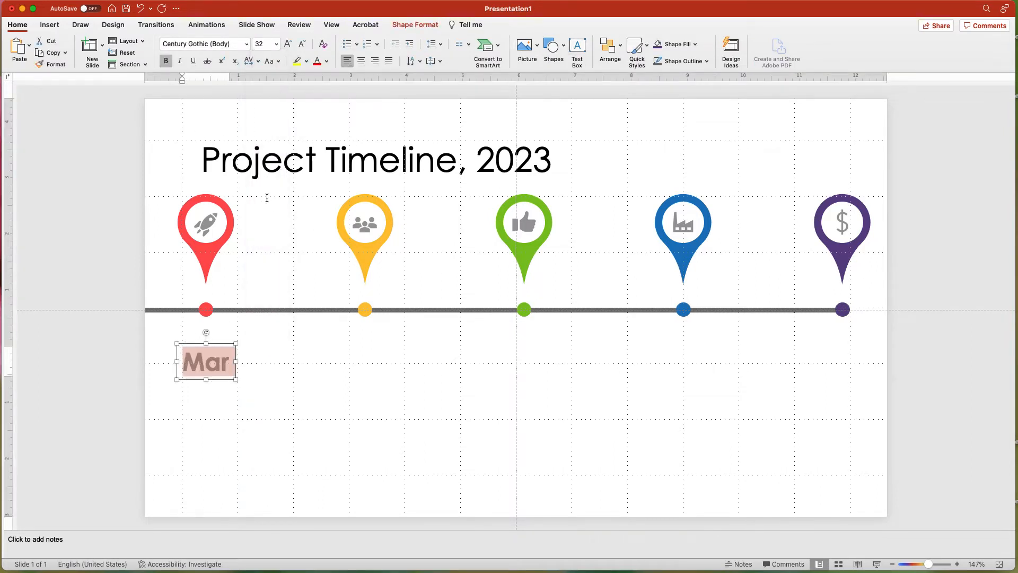
- Add a 'Project Launch' text box under the red dot and place a copy under the yellow dot
left_click(175, 405)
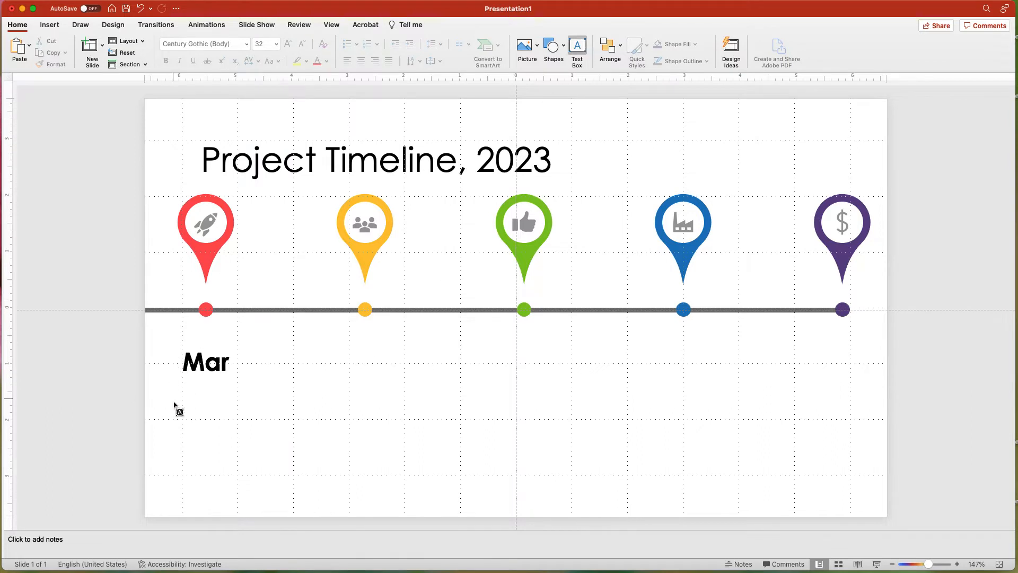
type("Project")
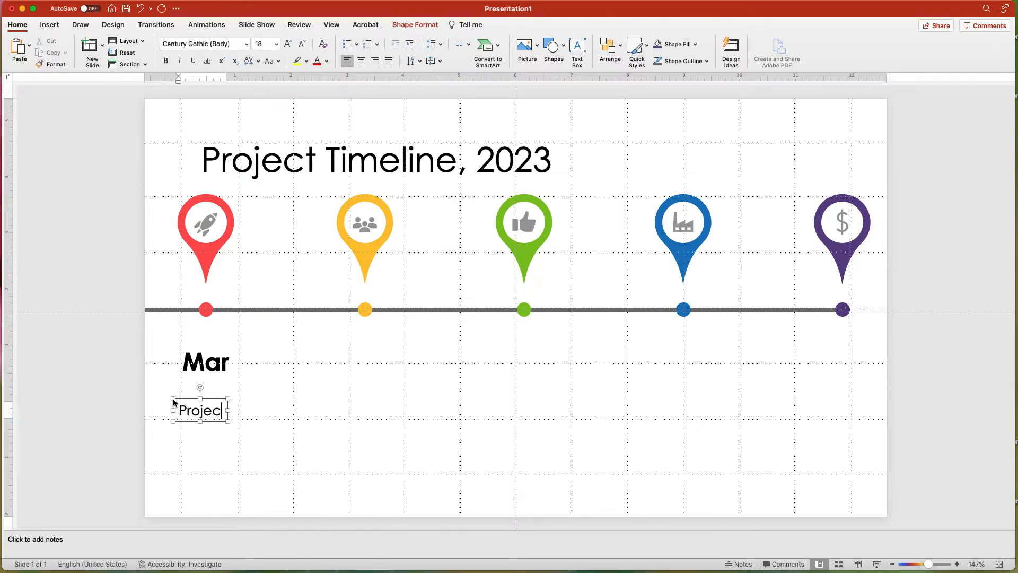
type("Launch")
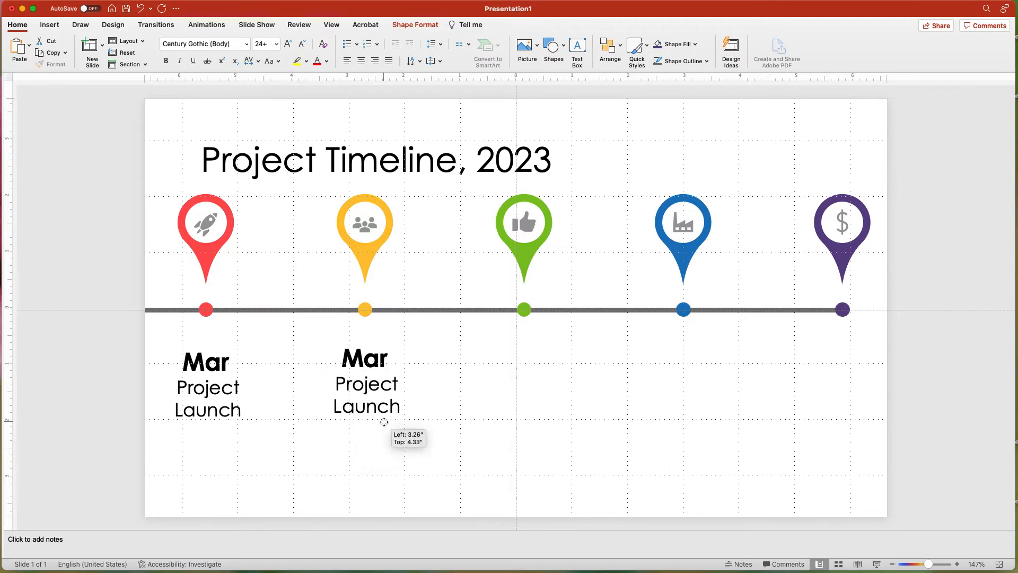
left_click(366, 383)
type("Beta Prototype Testing")
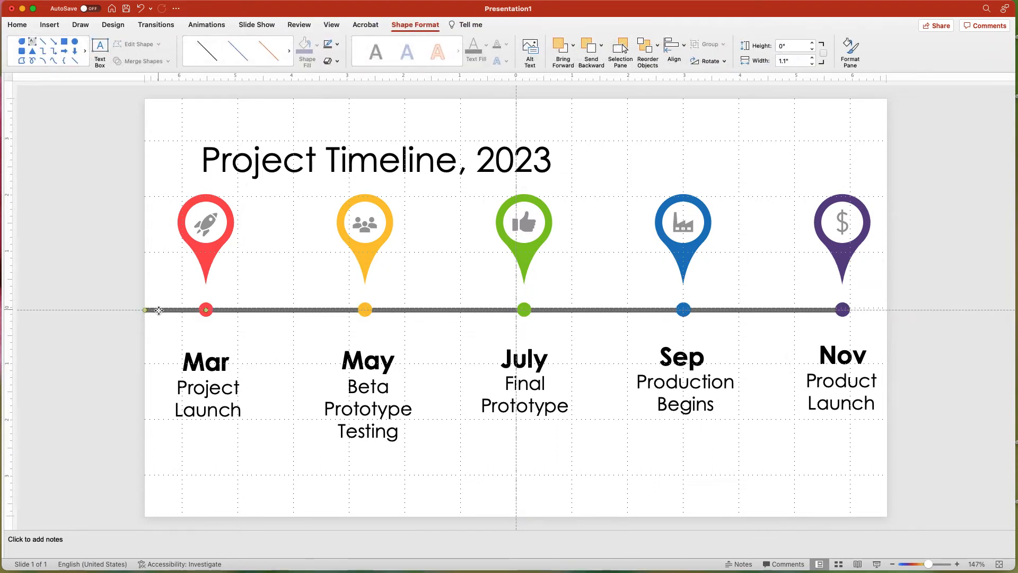
- Apply the Wipe entrance animation to the timeline bar
left_click(205, 25)
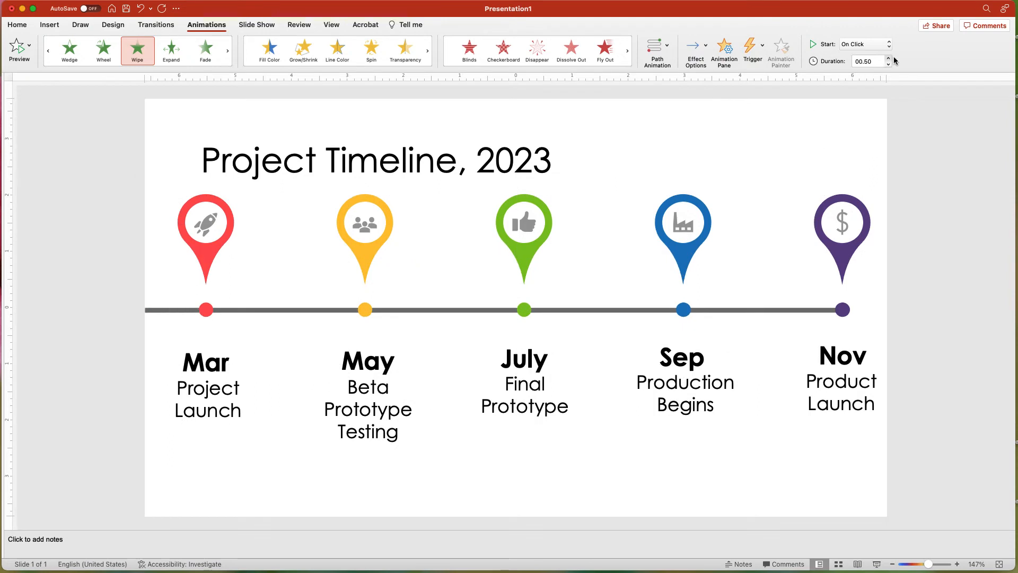
- Set the bar's wipe to 1.00 second and make the red dot Appear After Previous
left_click(888, 58)
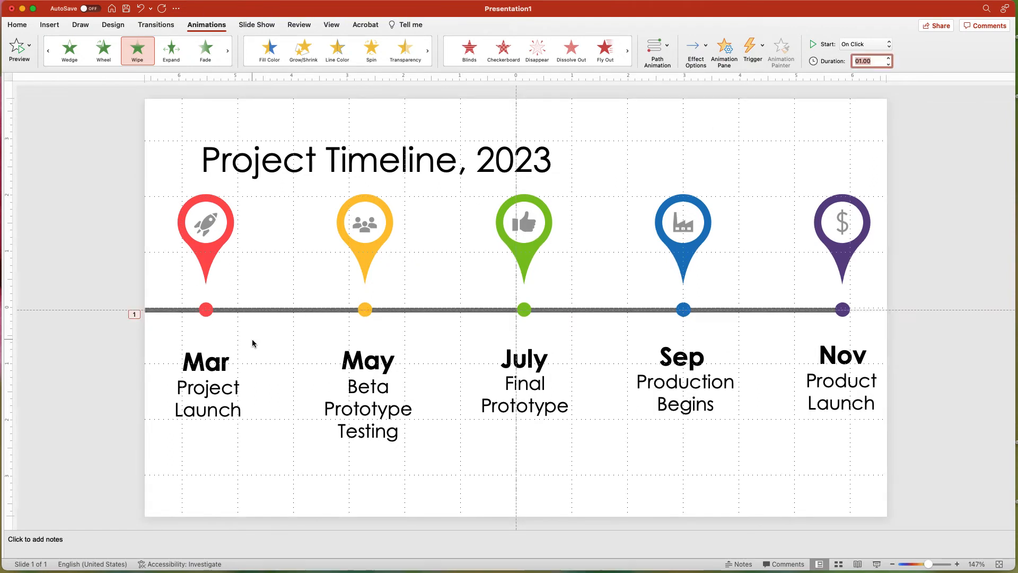
left_click(205, 309)
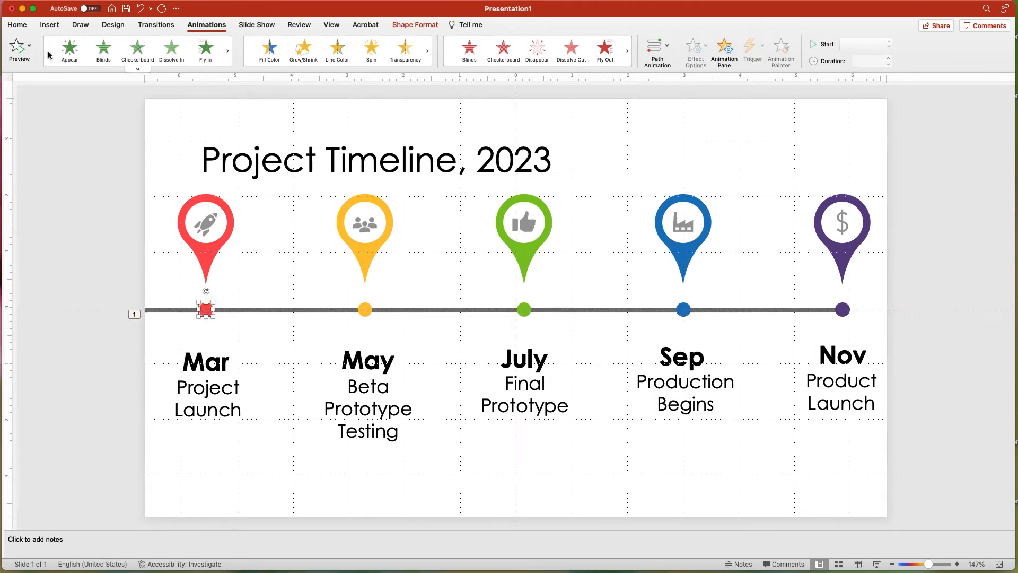
left_click(69, 51)
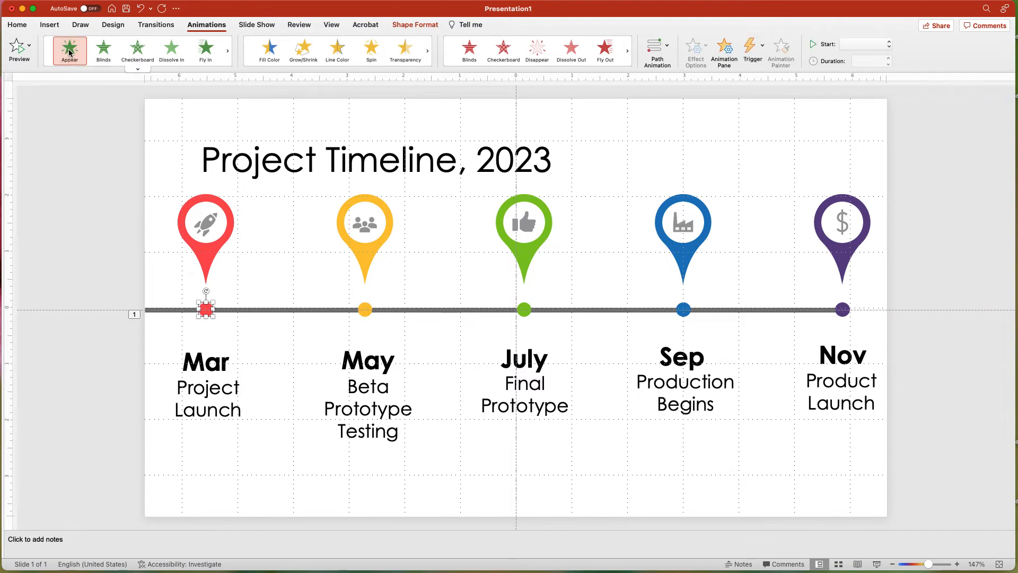
left_click(885, 43)
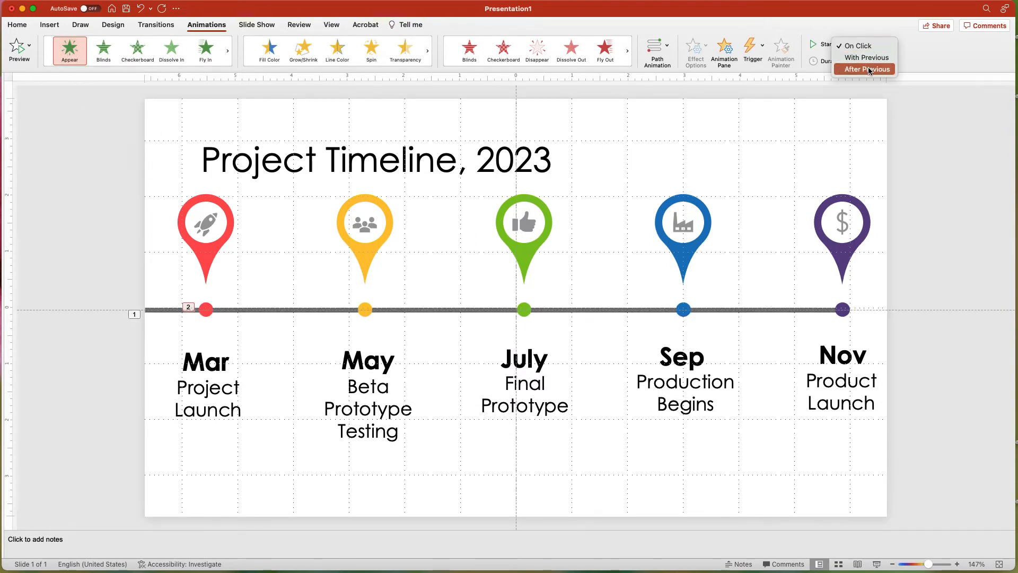
left_click(867, 69)
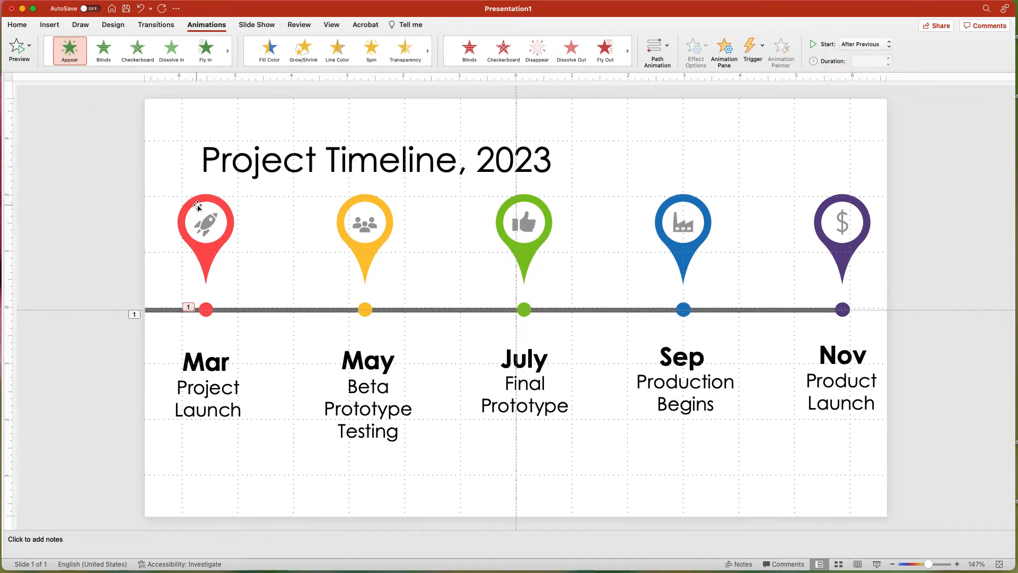
- Give the red teardrop pin a Wipe from top, starting After Previous
left_click(205, 223)
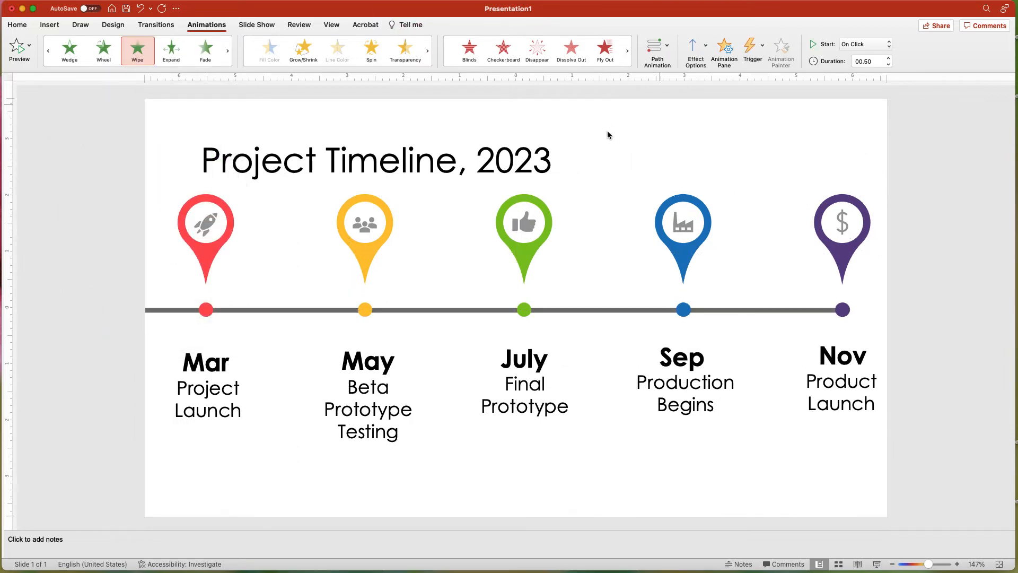
left_click(691, 51)
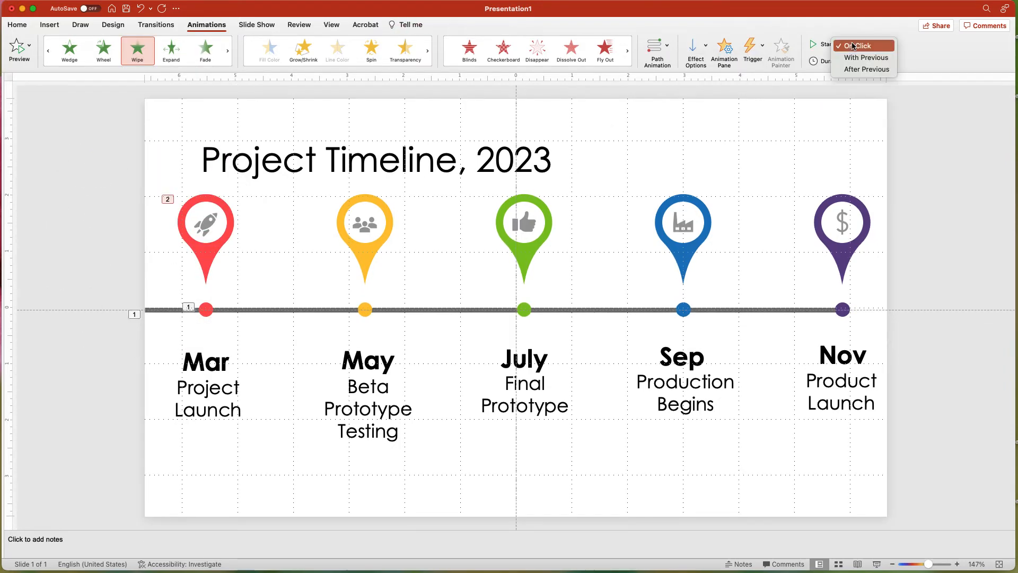
left_click(865, 69)
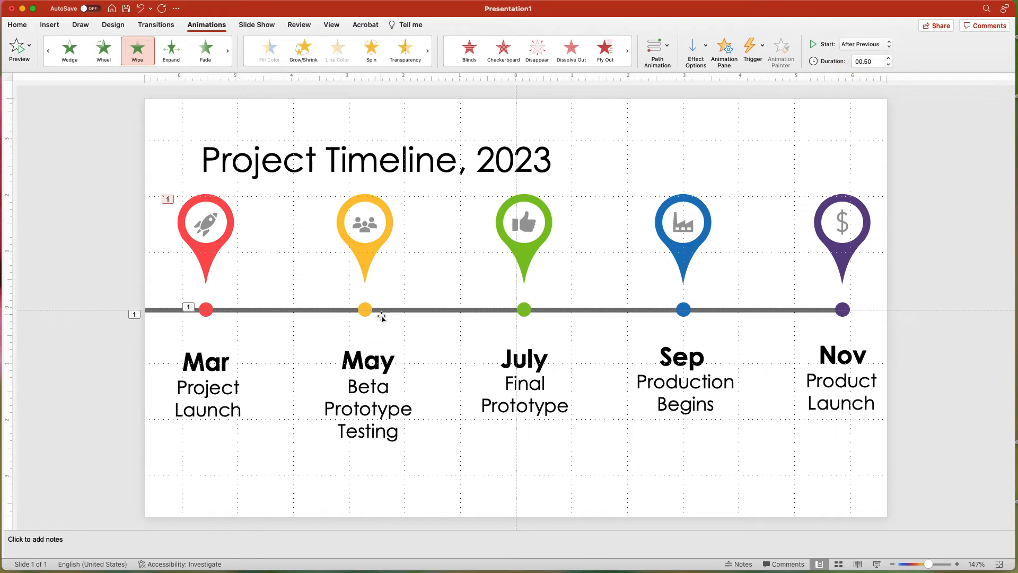
- Give the Mar and Project Launch labels a Wipe entrance and set its start
left_click(208, 383)
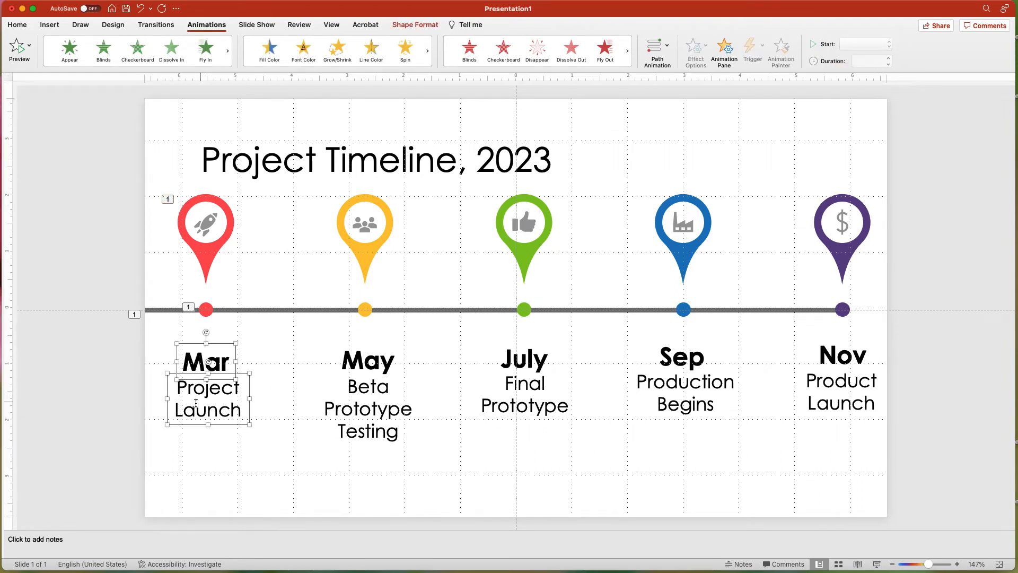
left_click(226, 51)
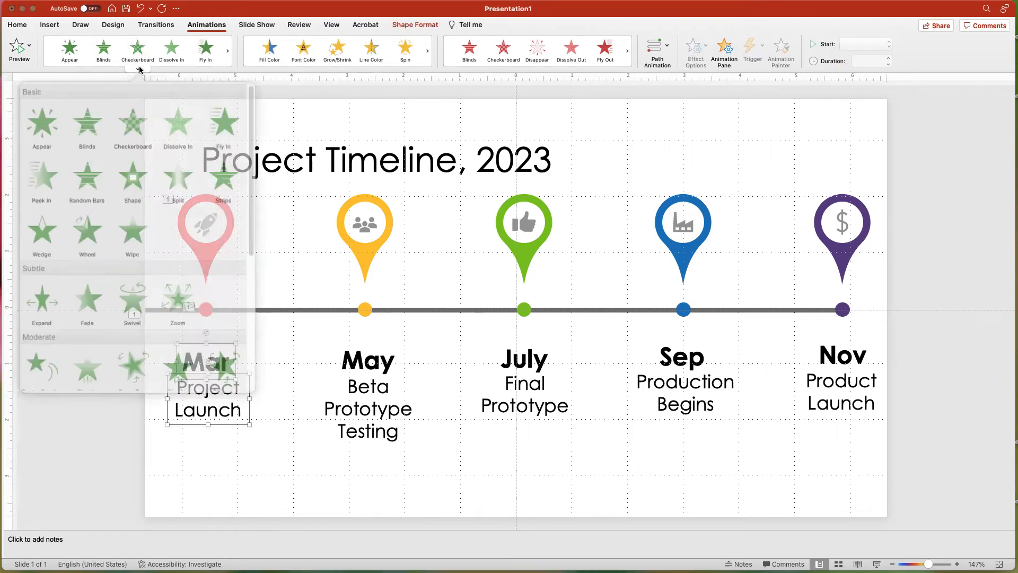
left_click(132, 234)
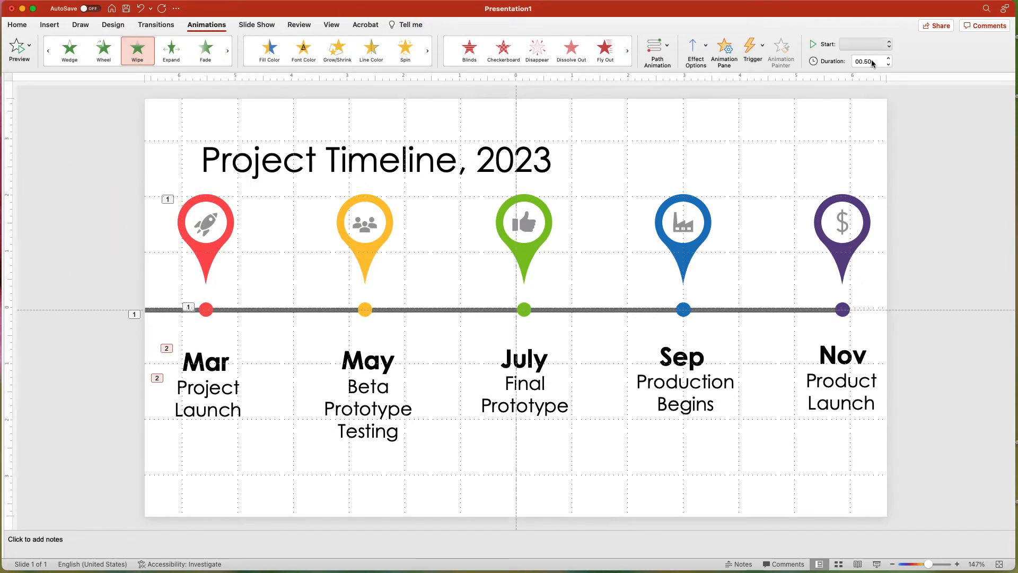
left_click(865, 44)
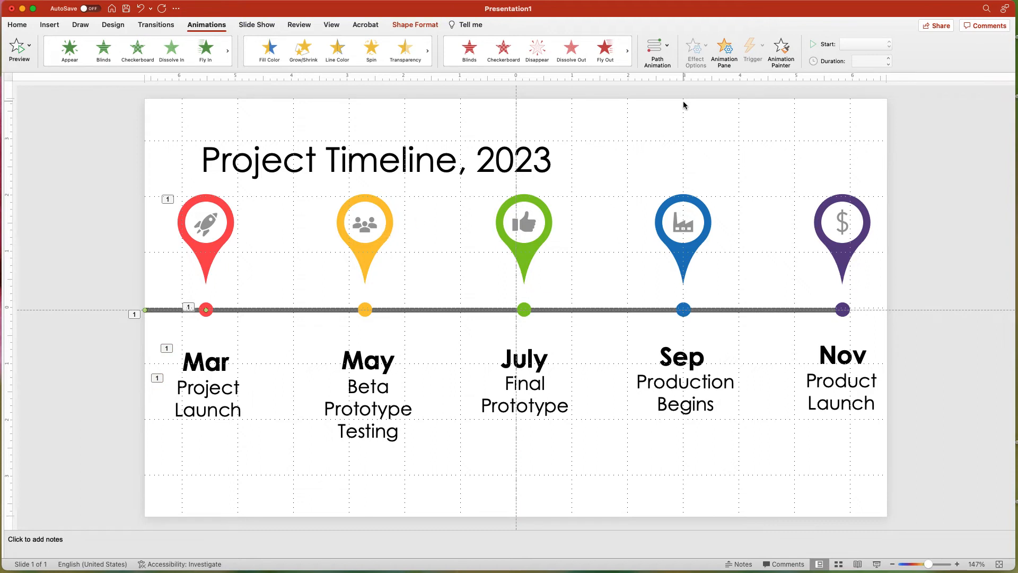
mouse_move(781, 48)
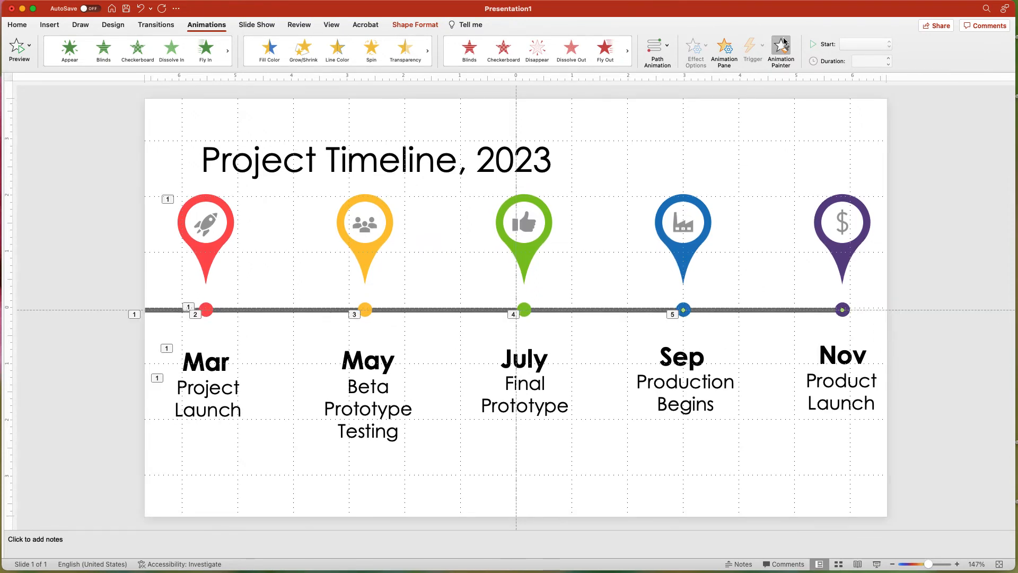
- Paint the red pin's animation onto the other pins, then pick up the Mar labels' animation
left_click(842, 223)
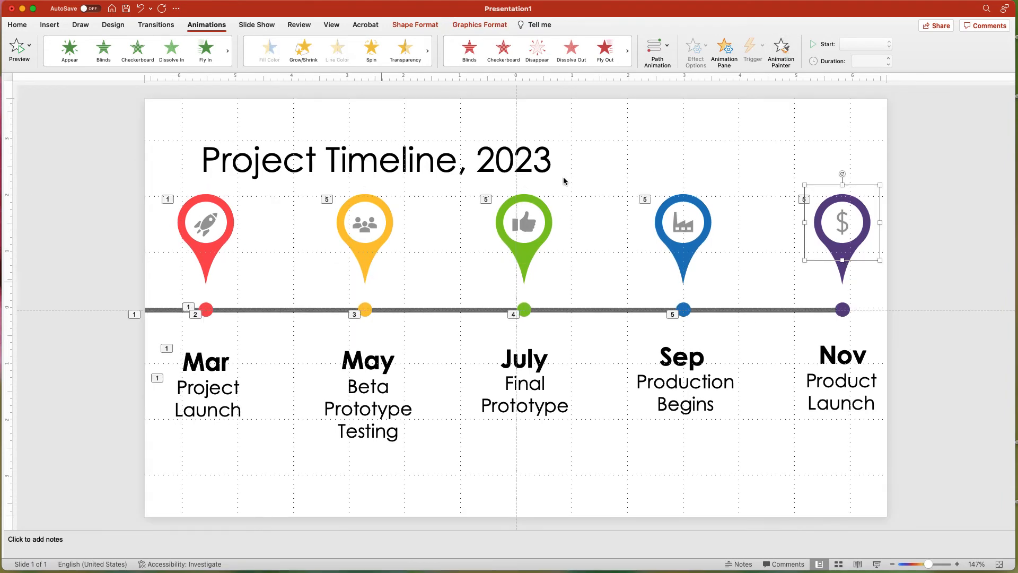
left_click(206, 380)
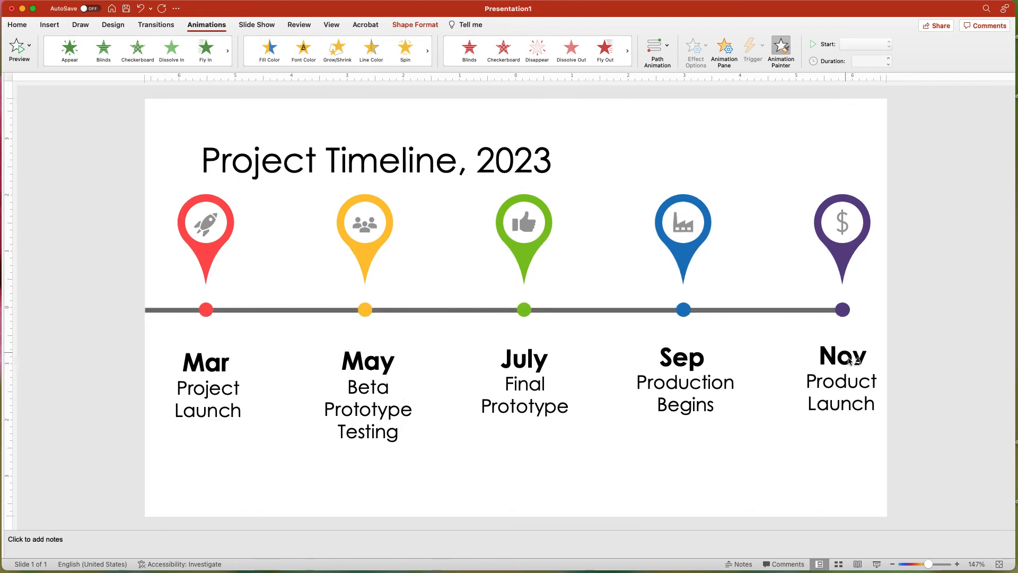
- Paint the label animation onto the remaining labels, reorder entrances, and give the duplicated slide a Push transition
left_click(723, 51)
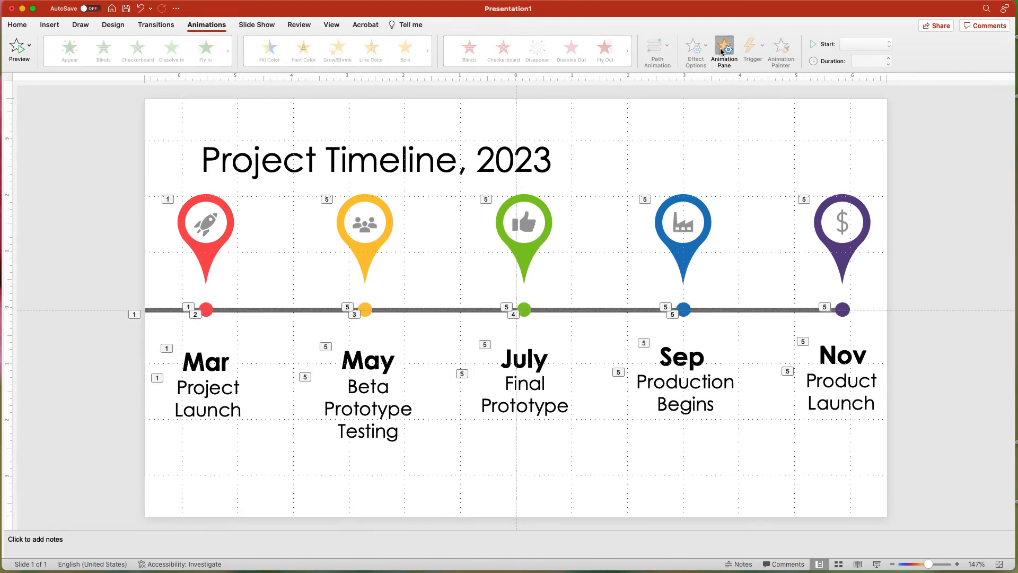
left_click(722, 50)
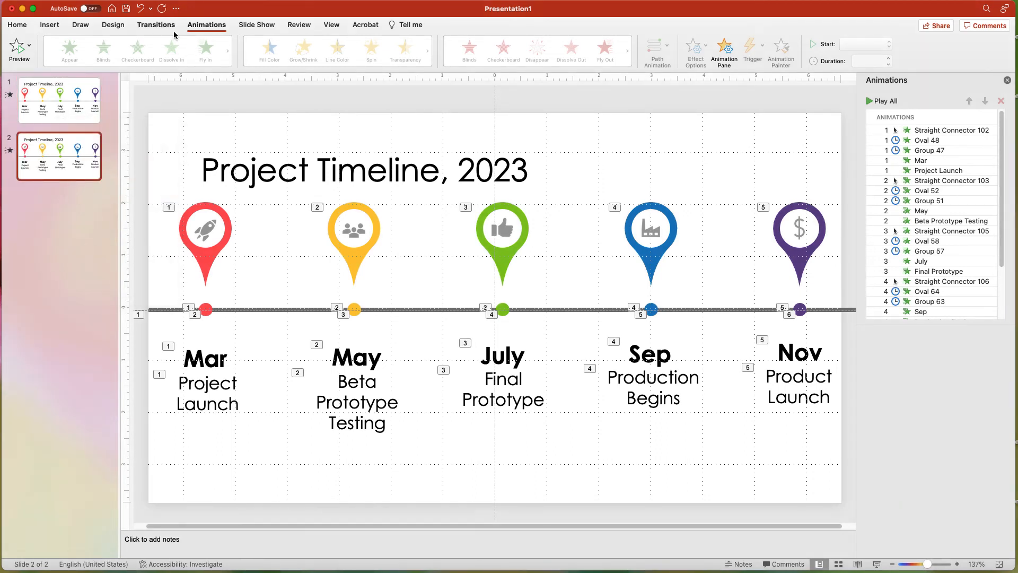
left_click(155, 25)
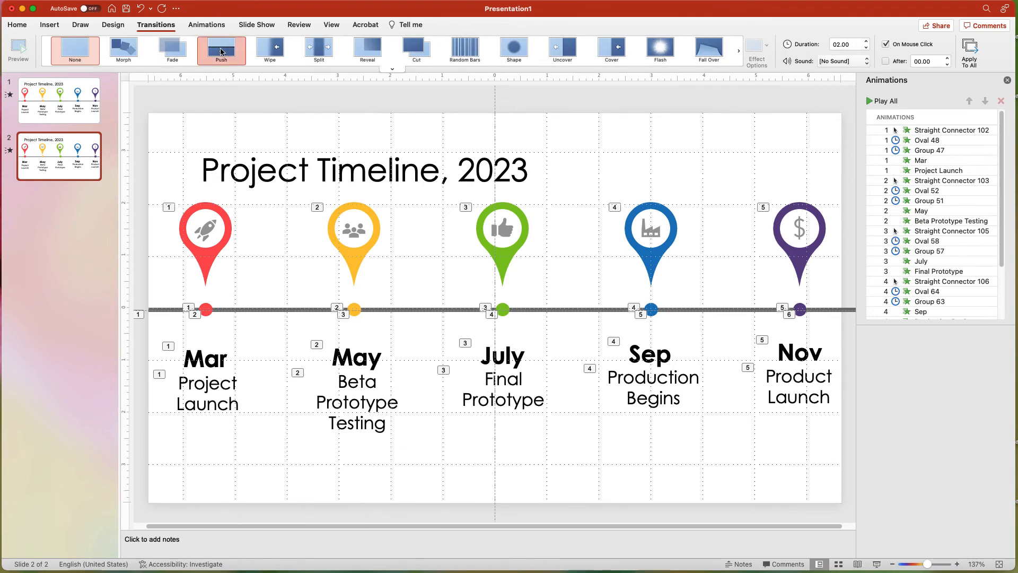